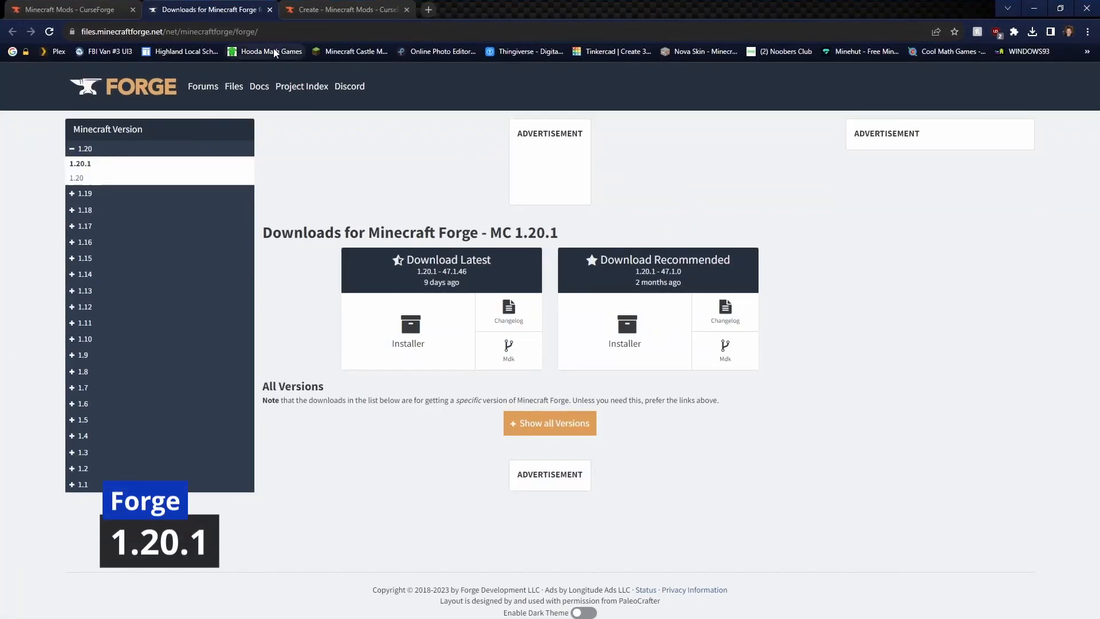
mouse_move(126, 24)
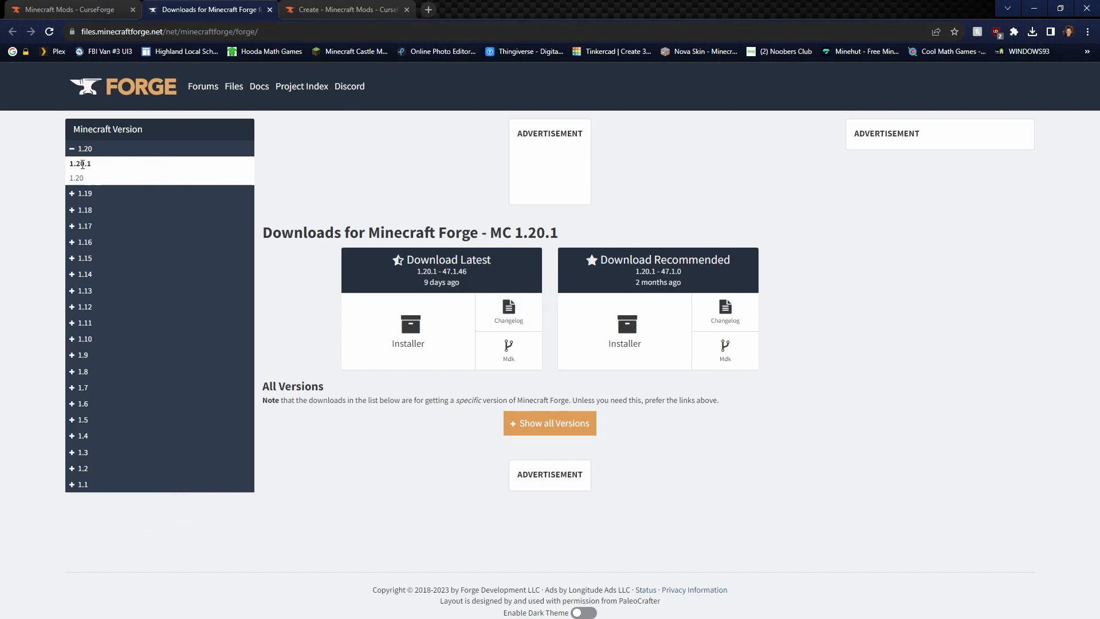
mouse_move(76, 179)
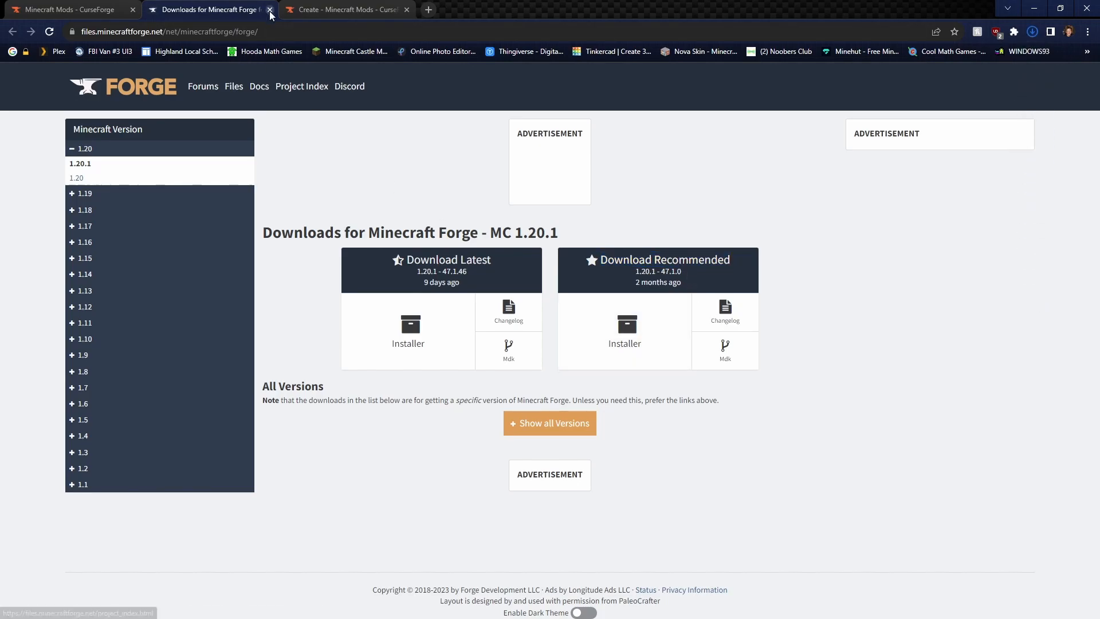
- Start the Create mod download for Minecraft 1.20.1 from the CurseForge mod list
click(270, 9)
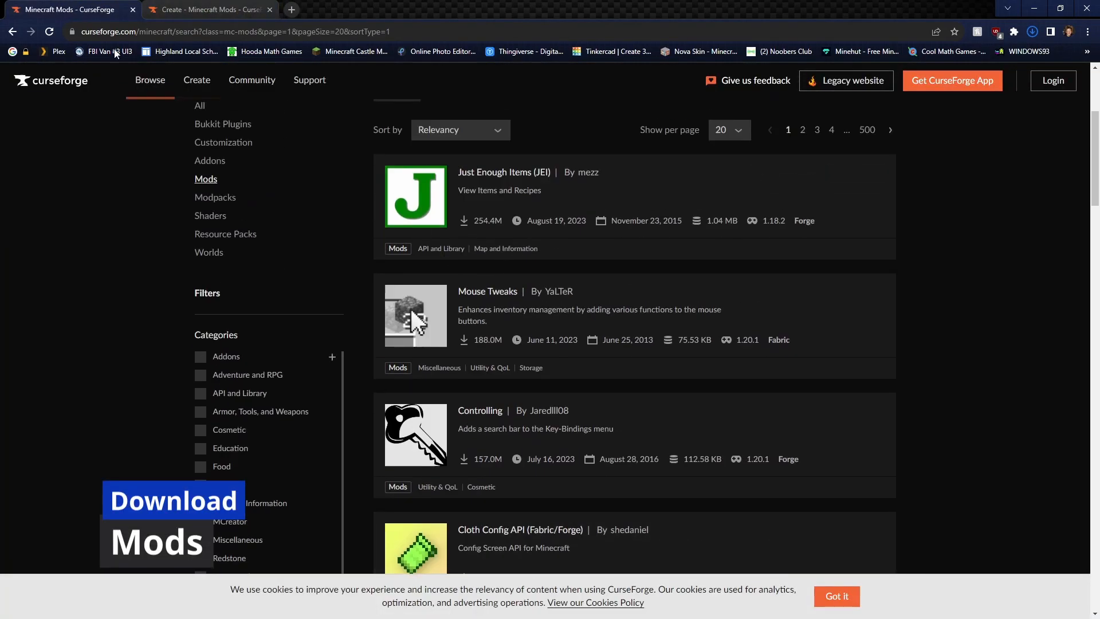
scroll(down, 3)
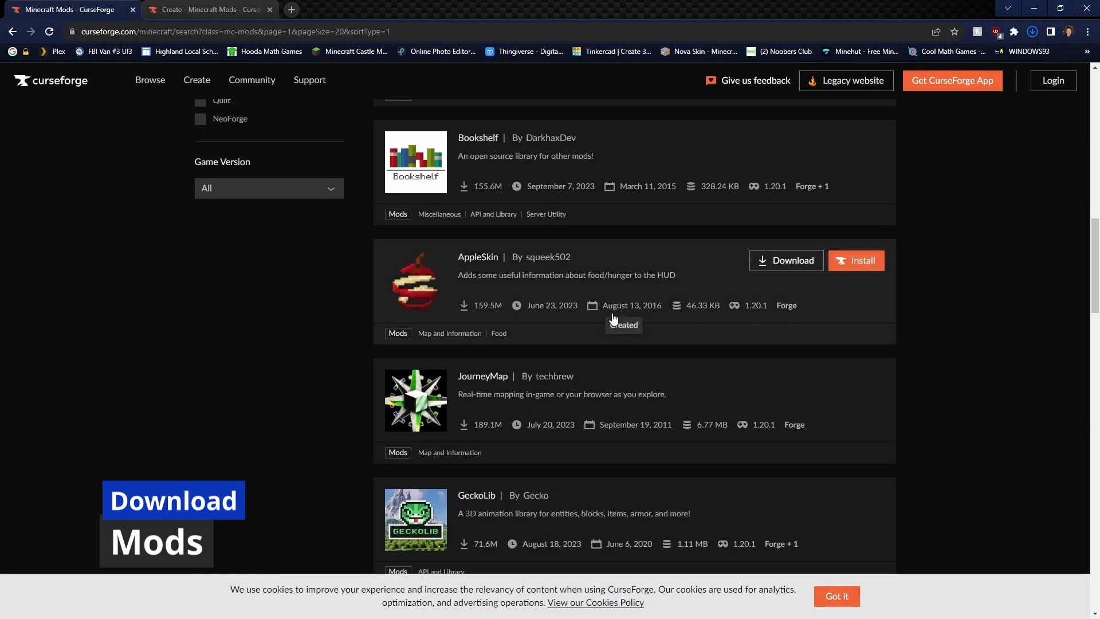
scroll(down, 3)
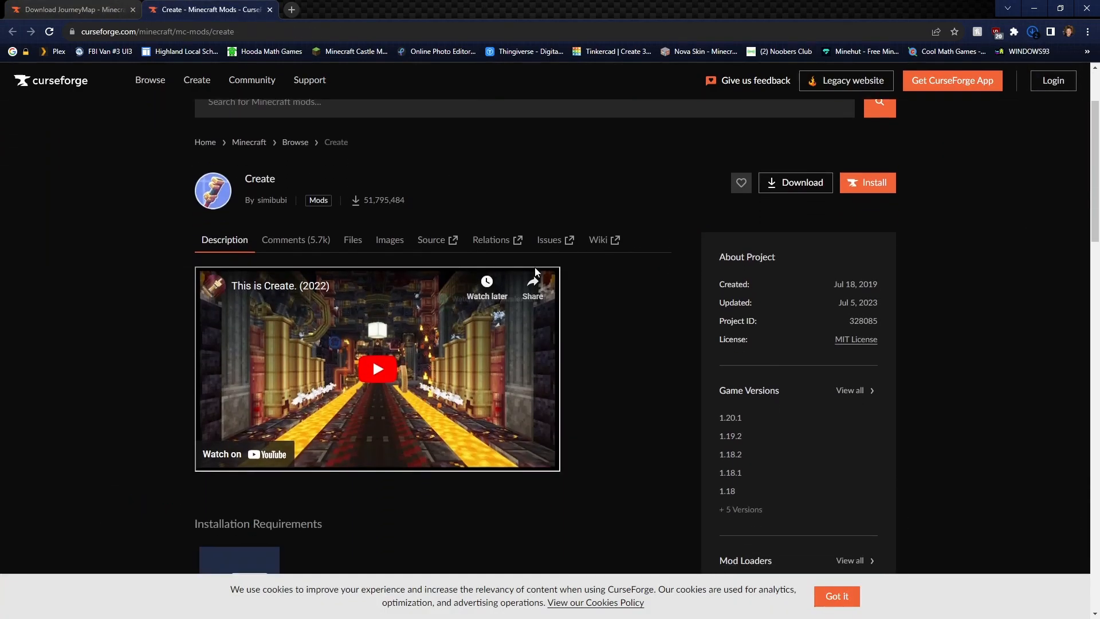
click(793, 182)
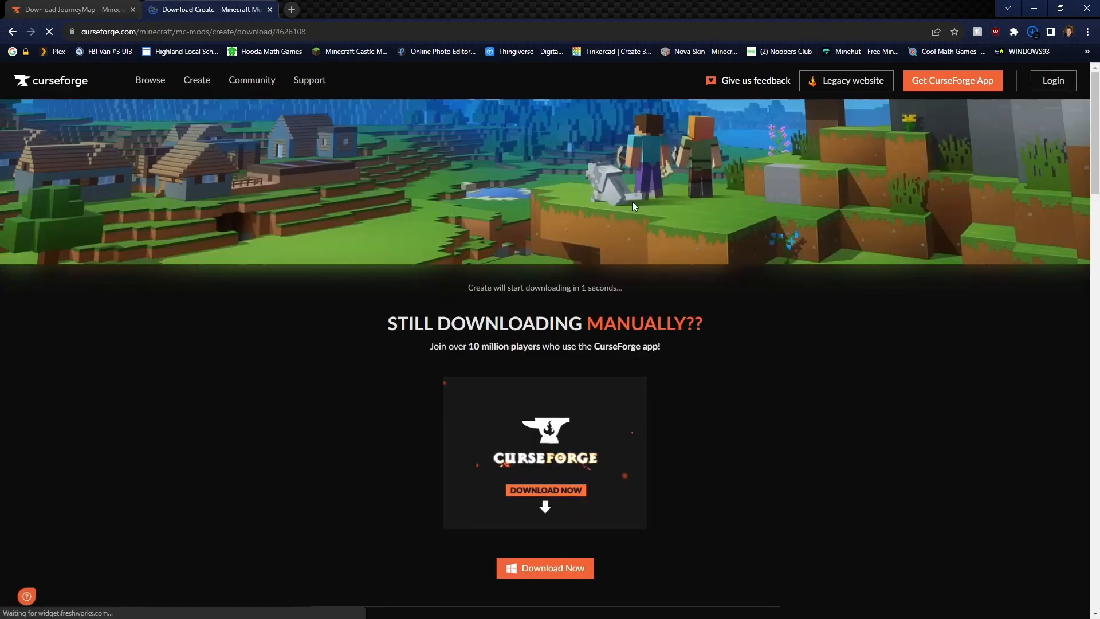
- Check the JourneyMap and Create download pages, then move on to File Explorer
click(70, 9)
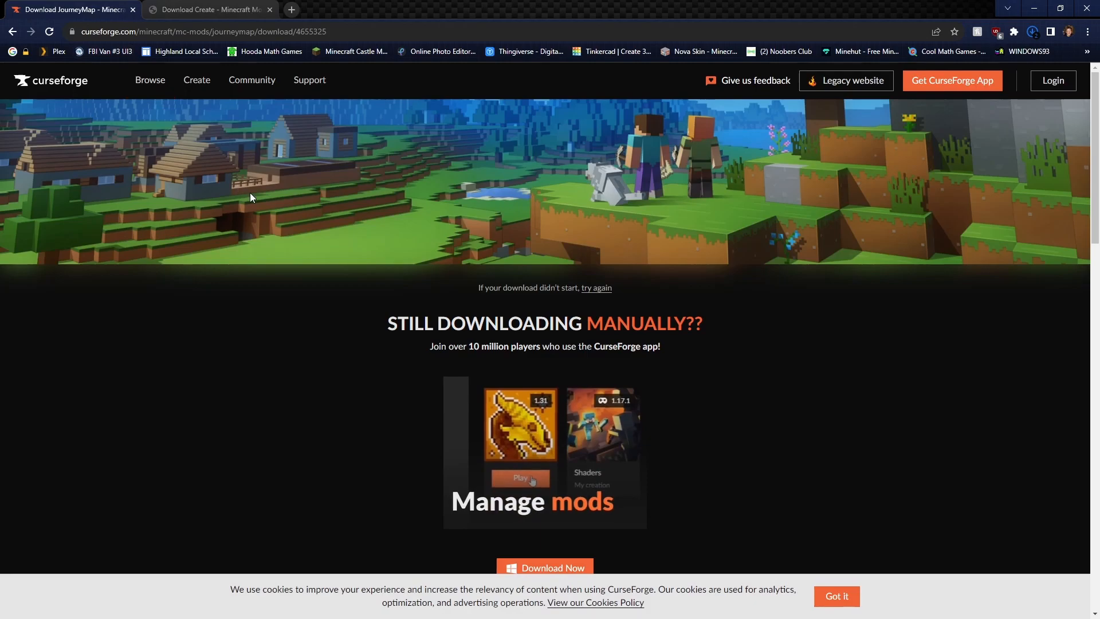
click(207, 9)
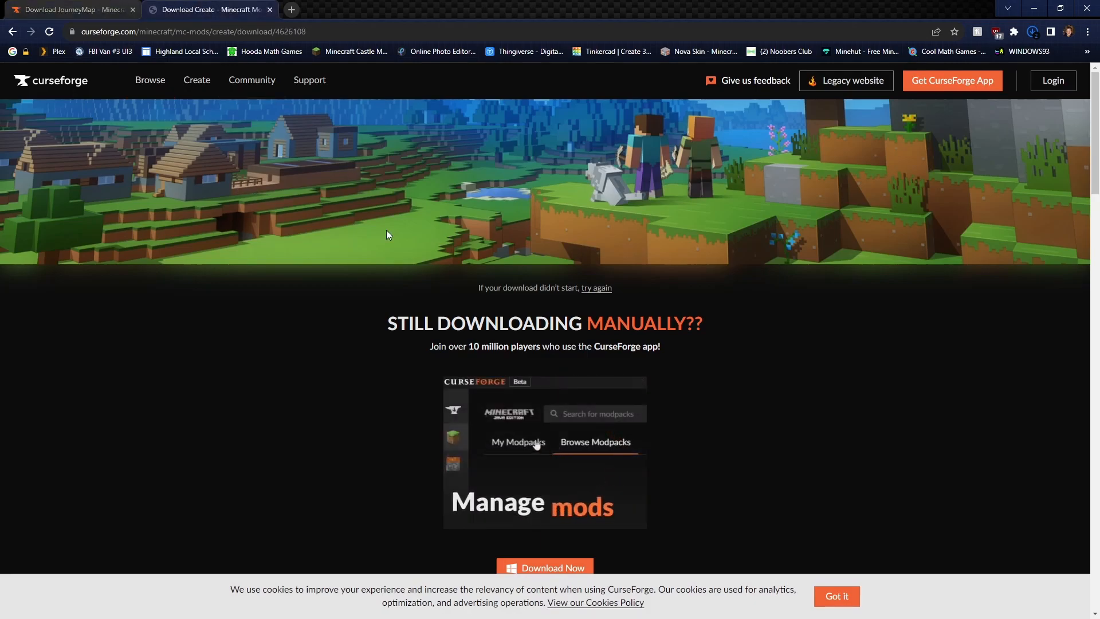
click(1031, 32)
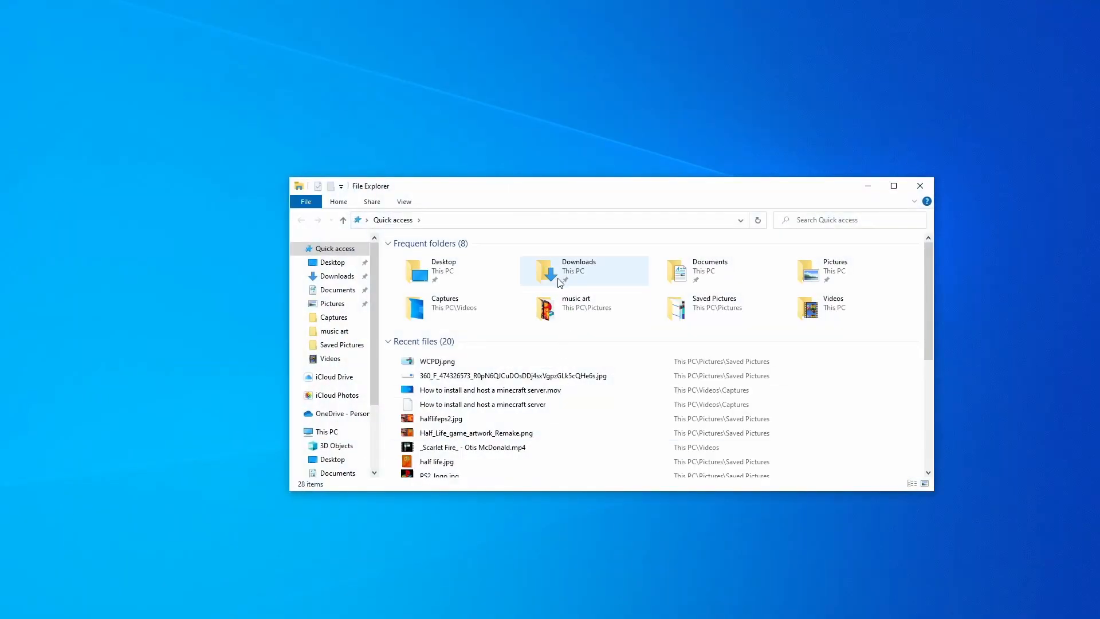
- Launch forge-1.20.1-47.1.0-installer.jar from the Downloads folder
double_click(579, 271)
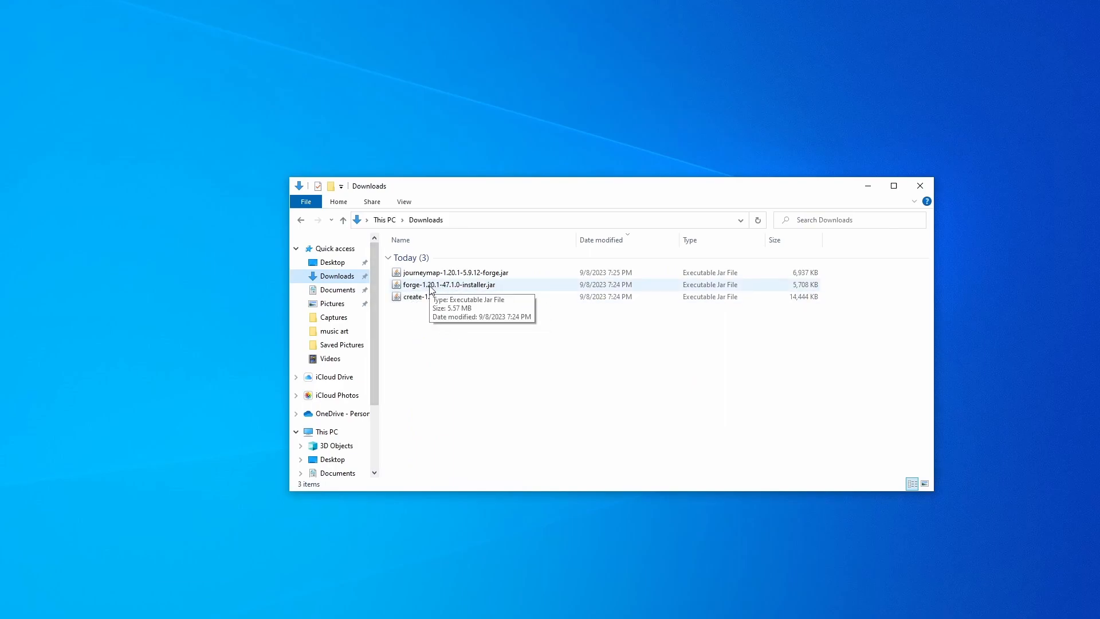
click(449, 284)
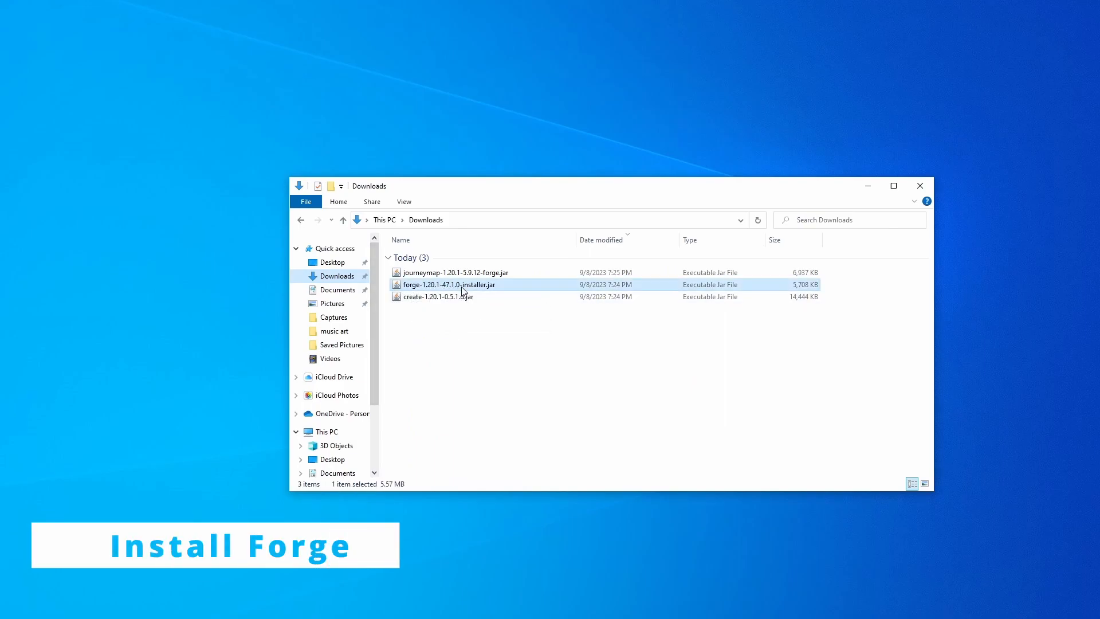
double_click(449, 284)
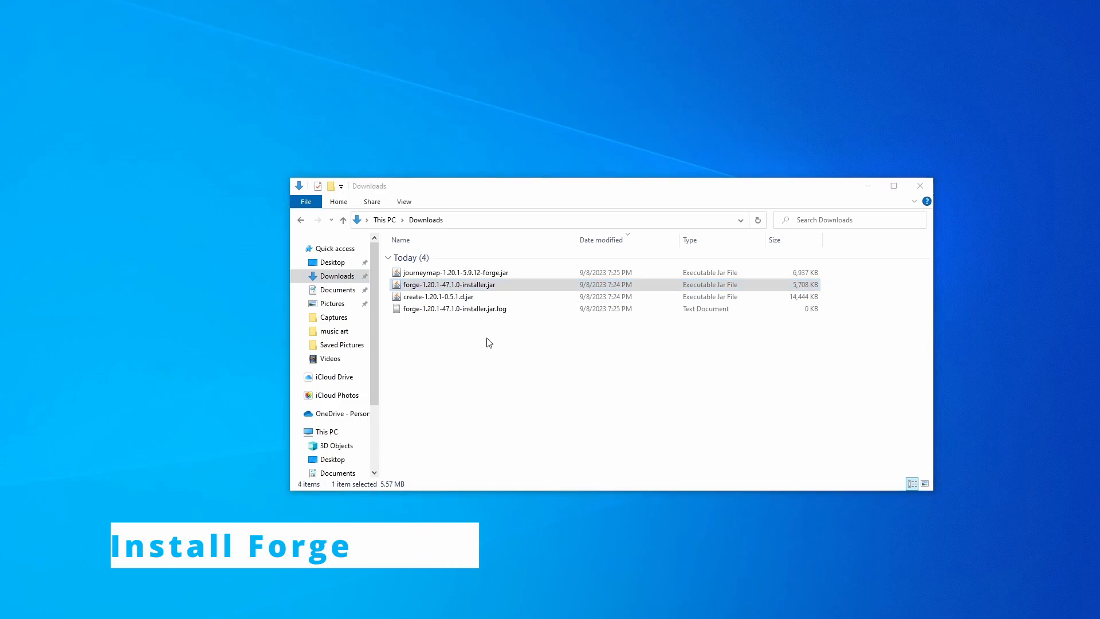
double_click(448, 284)
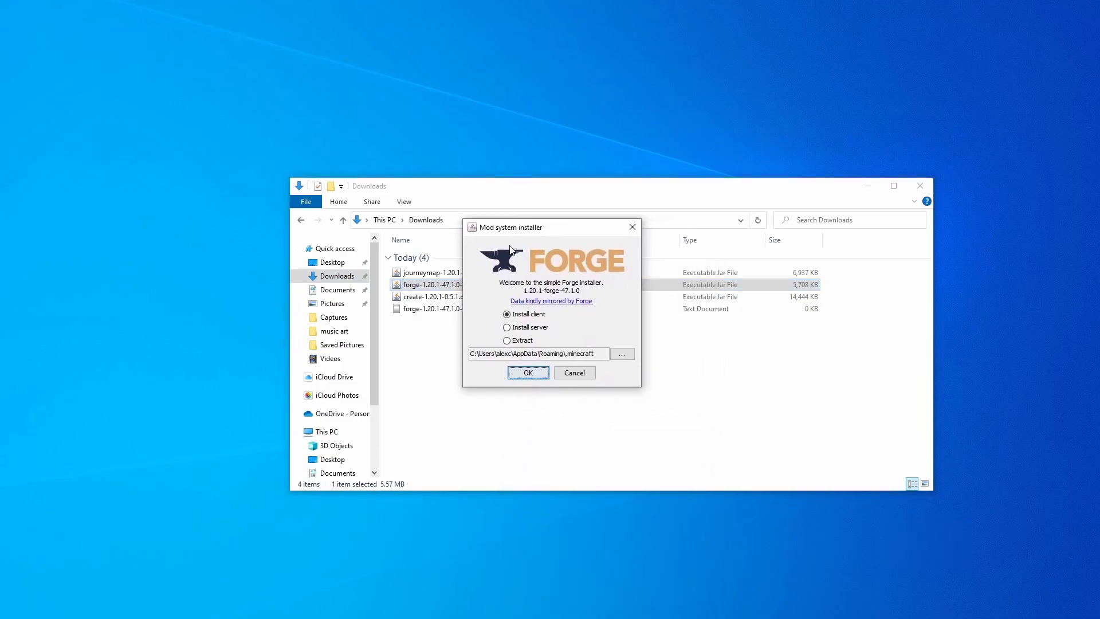
mouse_move(526, 316)
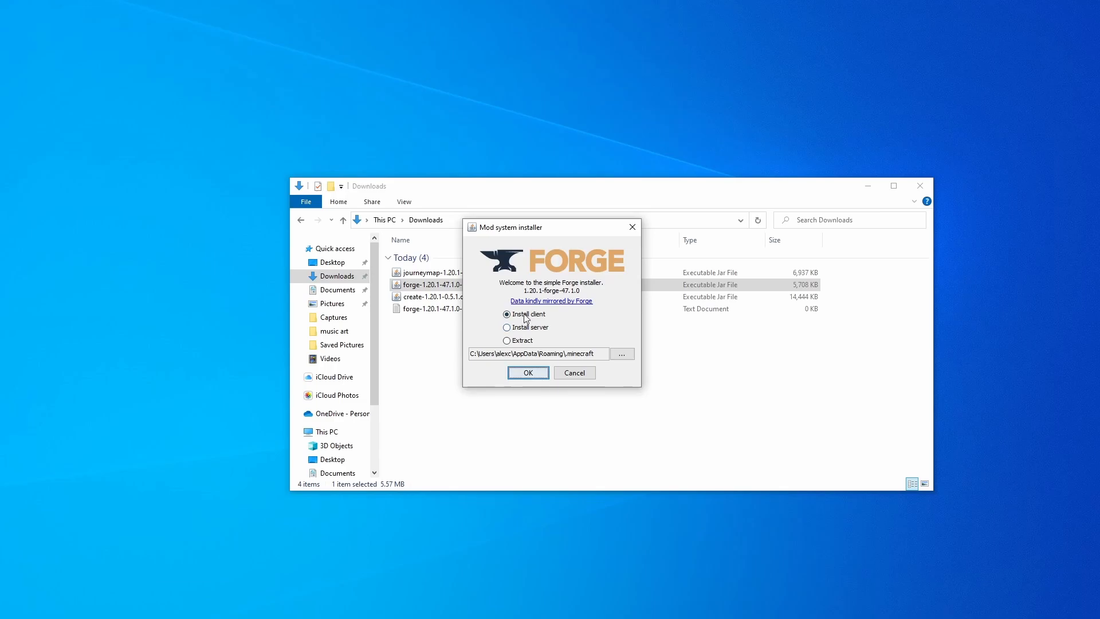
- Install the Forge client, leaving its log file beside the installer
click(526, 372)
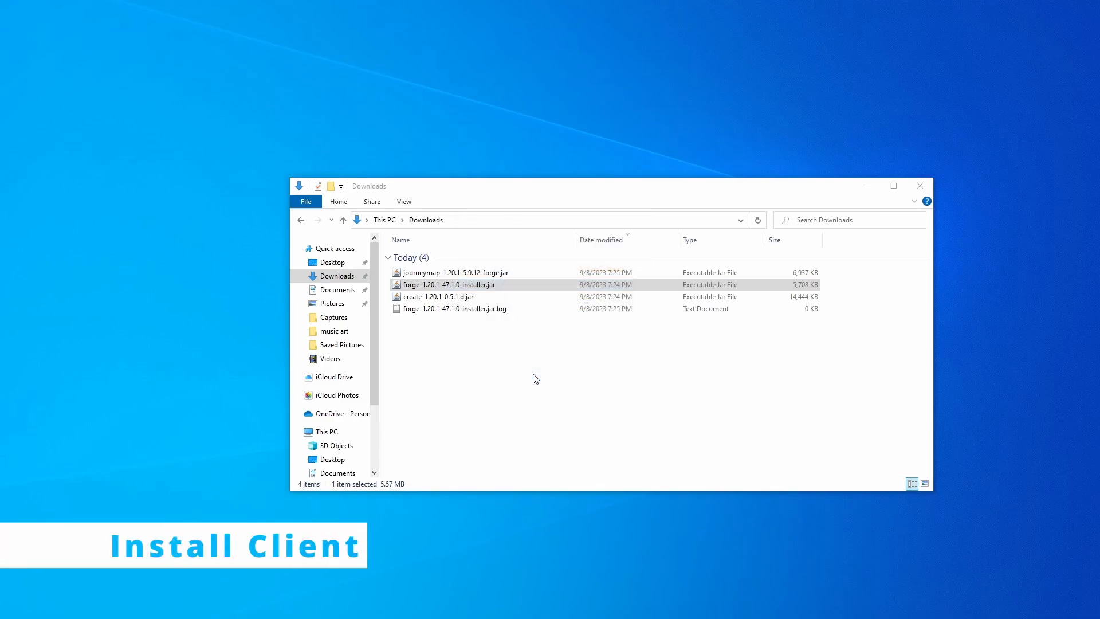
double_click(449, 284)
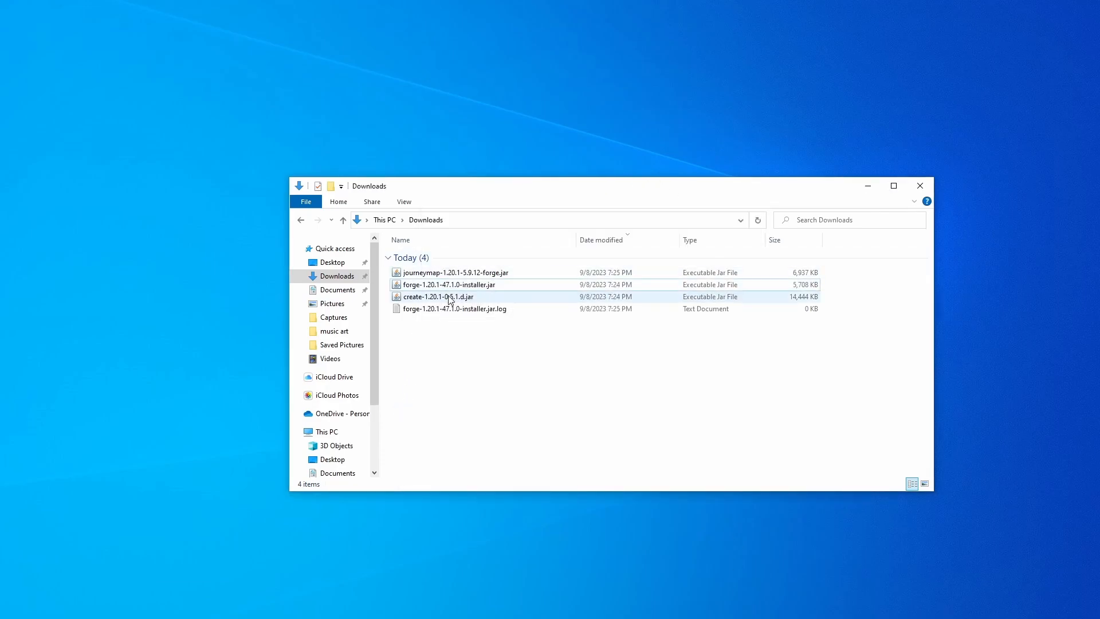
mouse_move(449, 284)
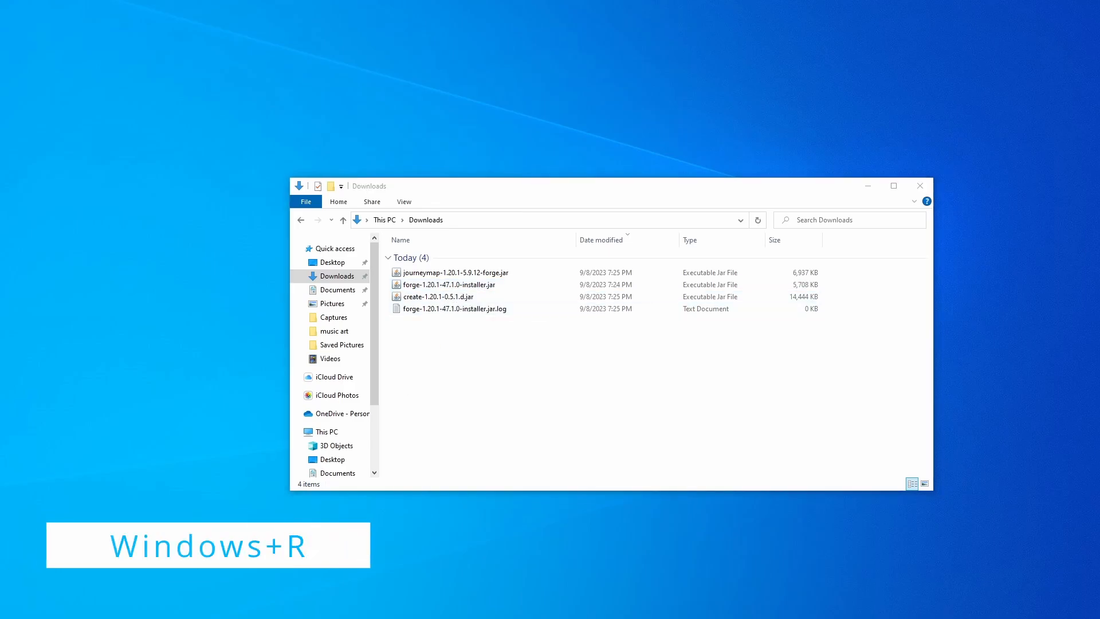
- Reach .minecraft via Win+R and AppData Roaming and remove the old mods folder
key(Win+r)
text(%appdata%)
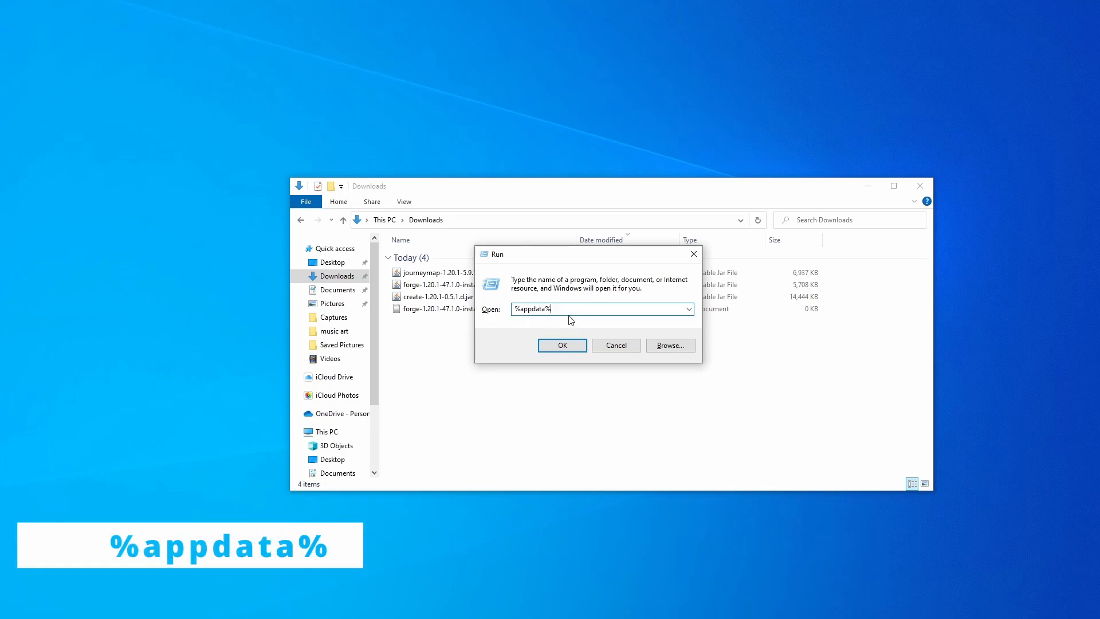
click(562, 345)
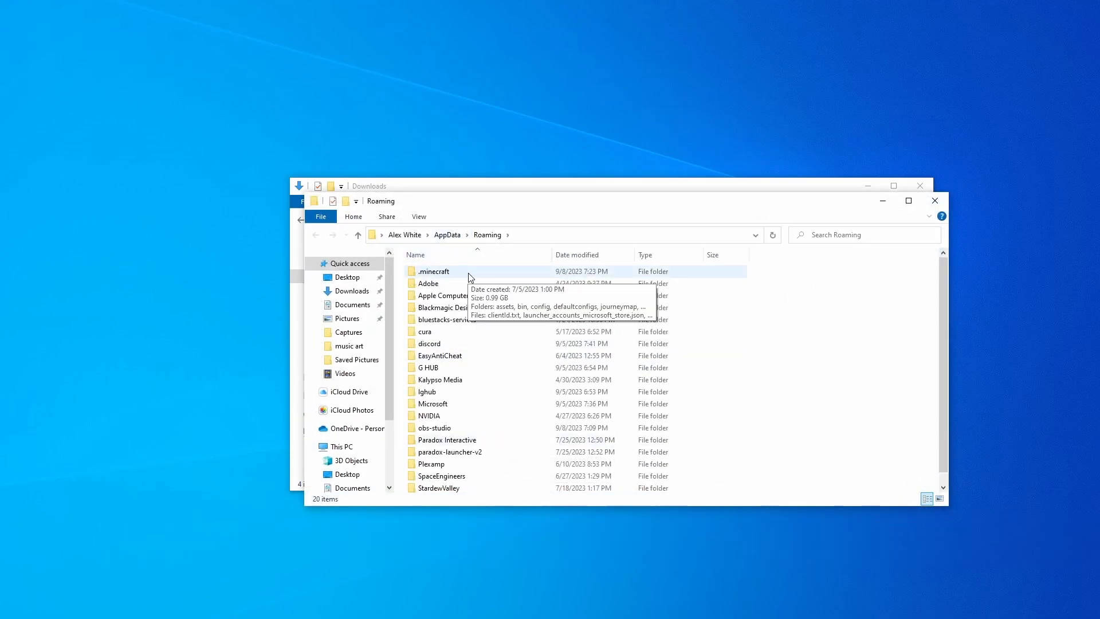
double_click(433, 271)
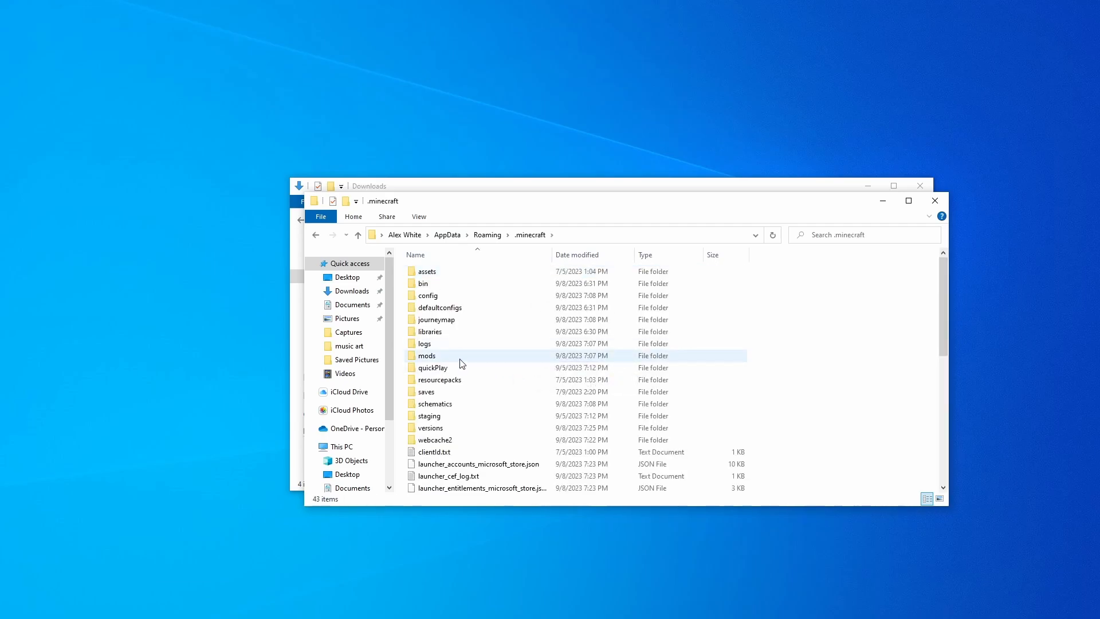
click(426, 355)
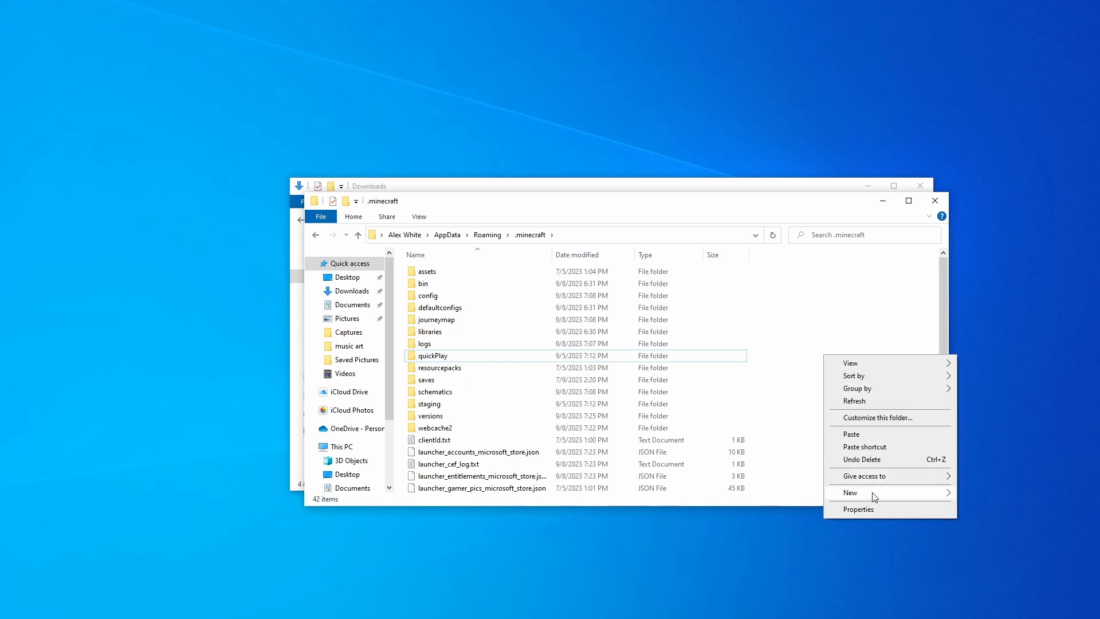
- Create a new empty folder named mods and go inside it
click(848, 492)
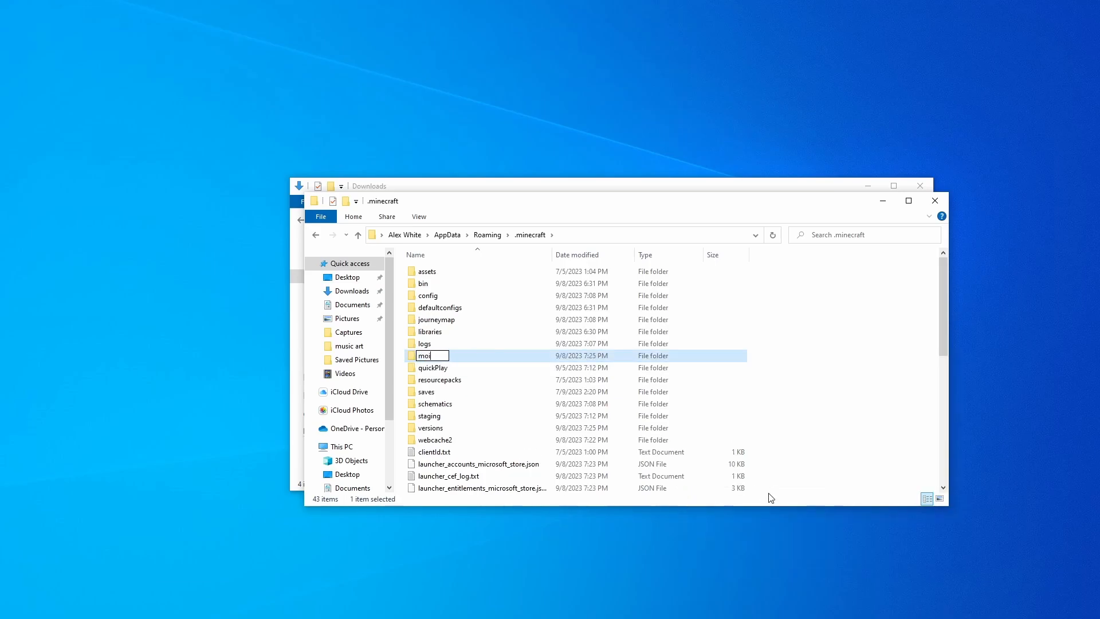
text(ds)
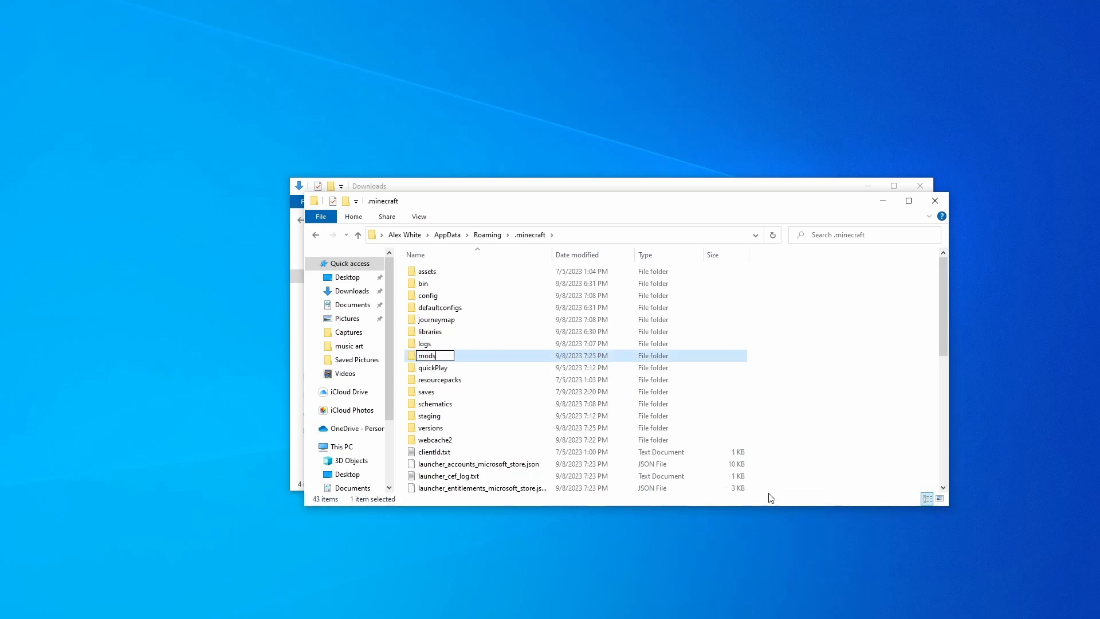
double_click(426, 356)
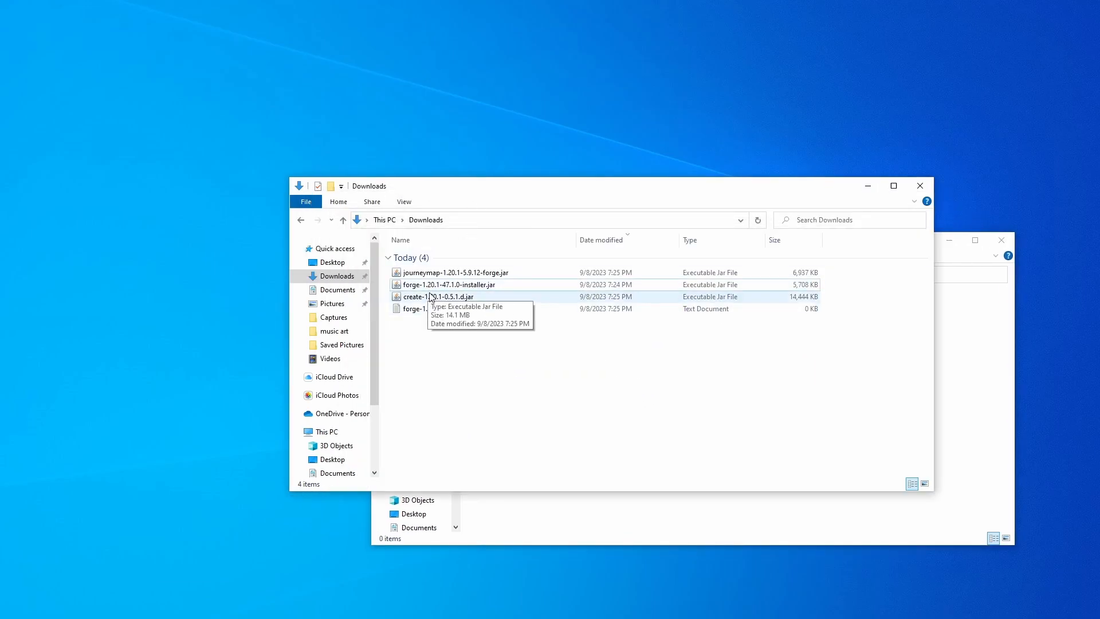
- Move the journeymap and create jar files from Downloads into the mods folder
click(455, 272)
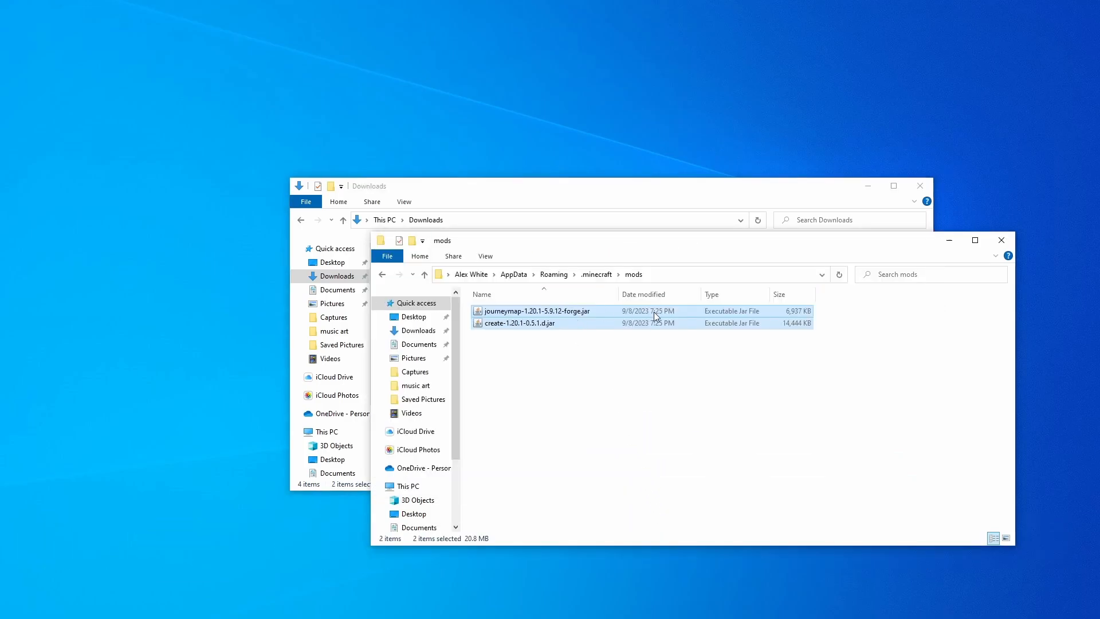
click(1000, 239)
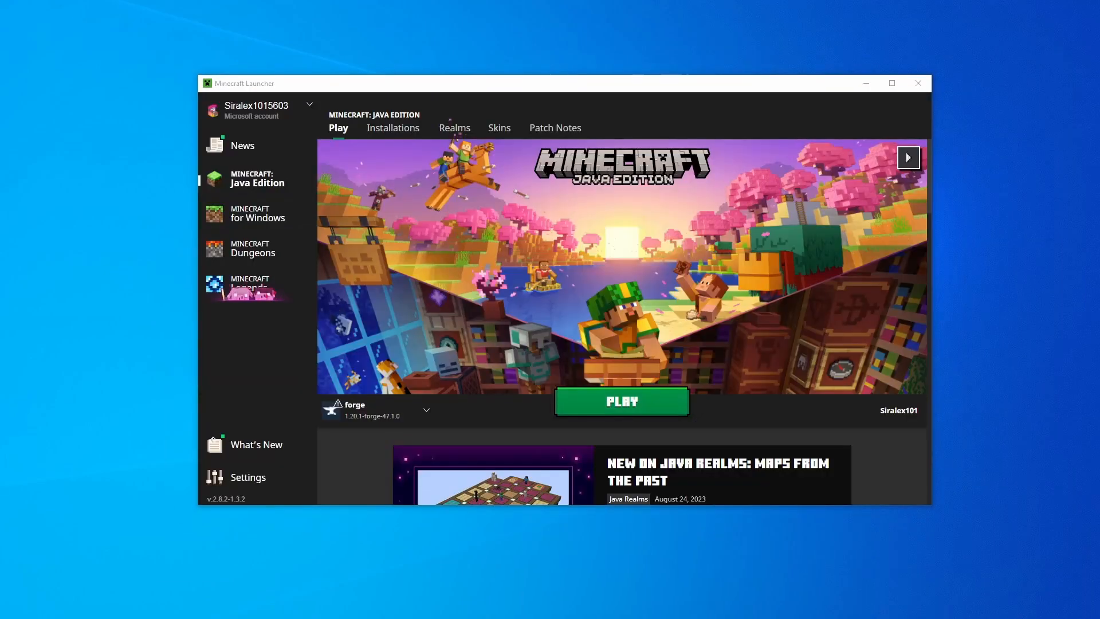
mouse_move(336, 410)
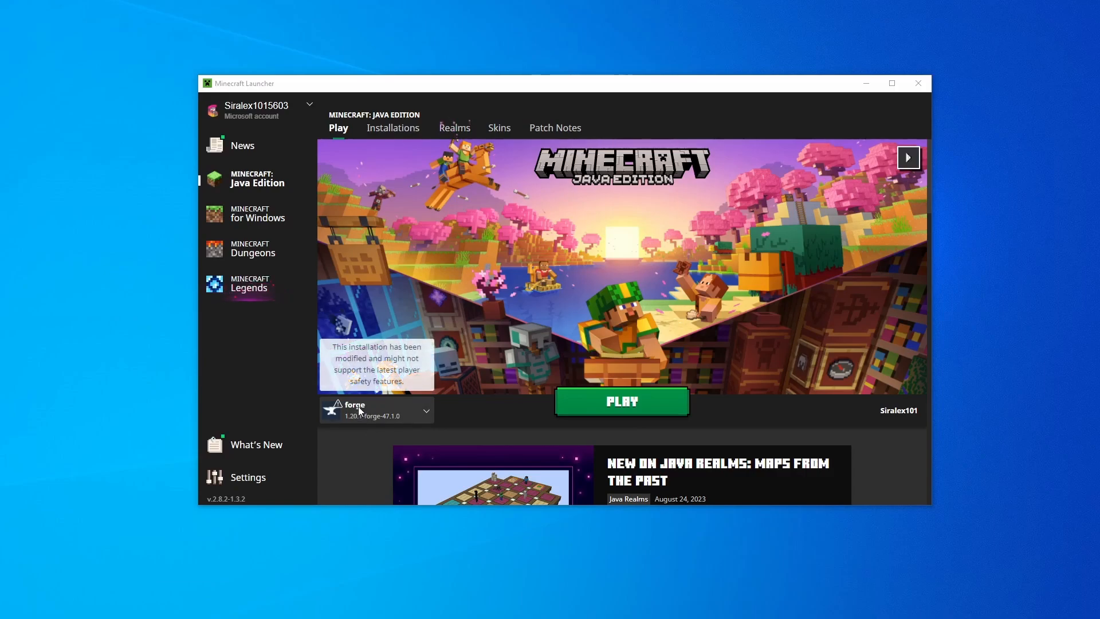
- Hit PLAY with the forge 1.20.1-forge-47.1.0 installation selected
click(620, 401)
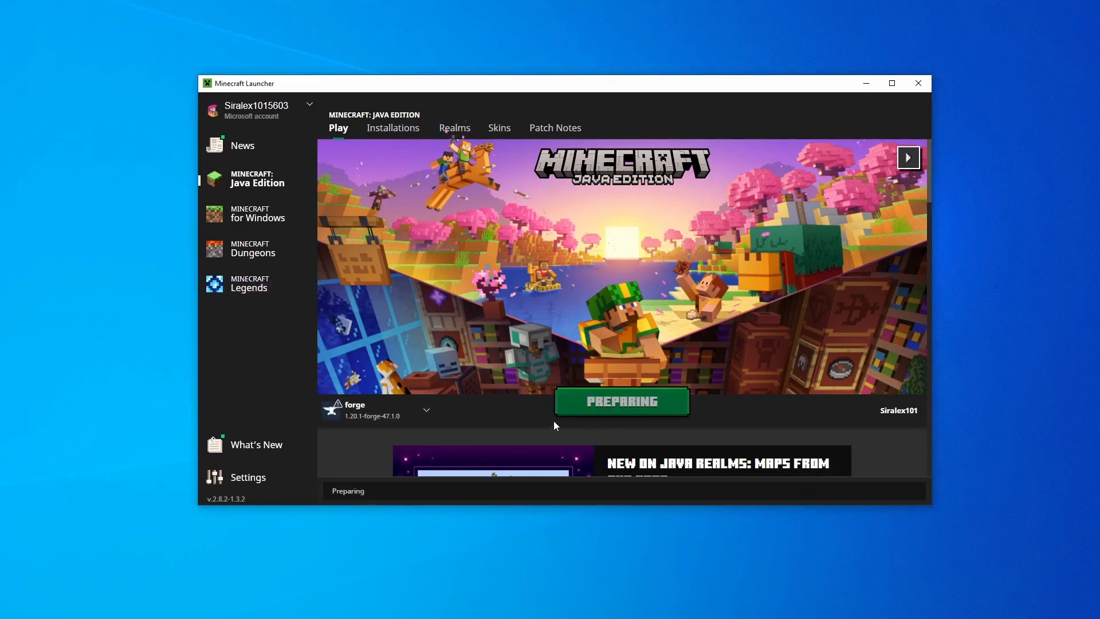
mouse_move(543, 300)
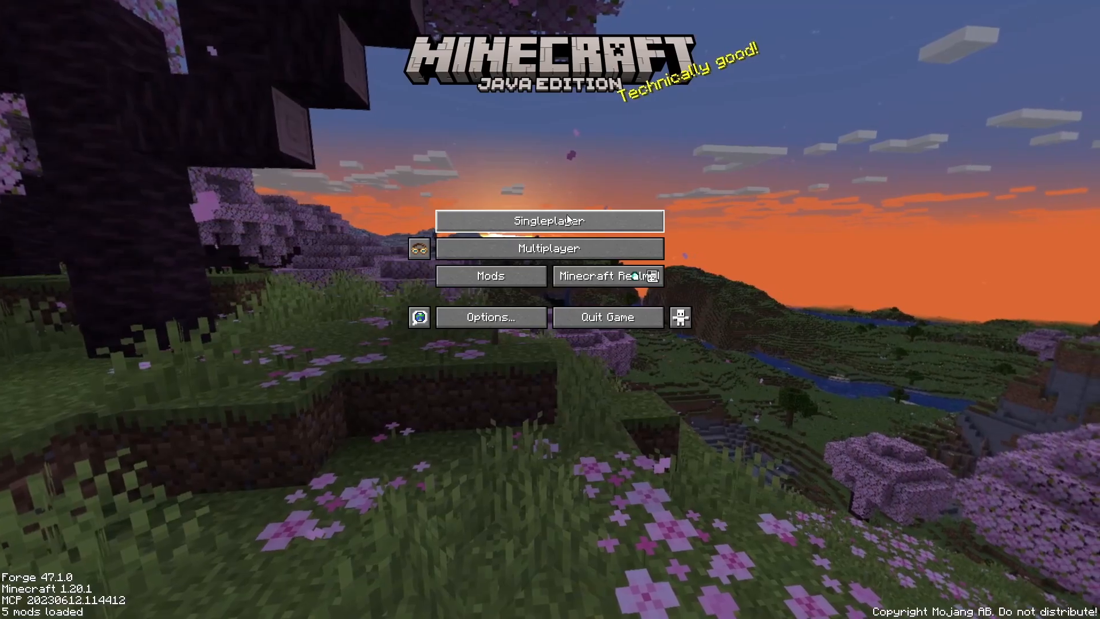
- From Singleplayer, make a new world with Game Mode Creative and enter it
click(549, 220)
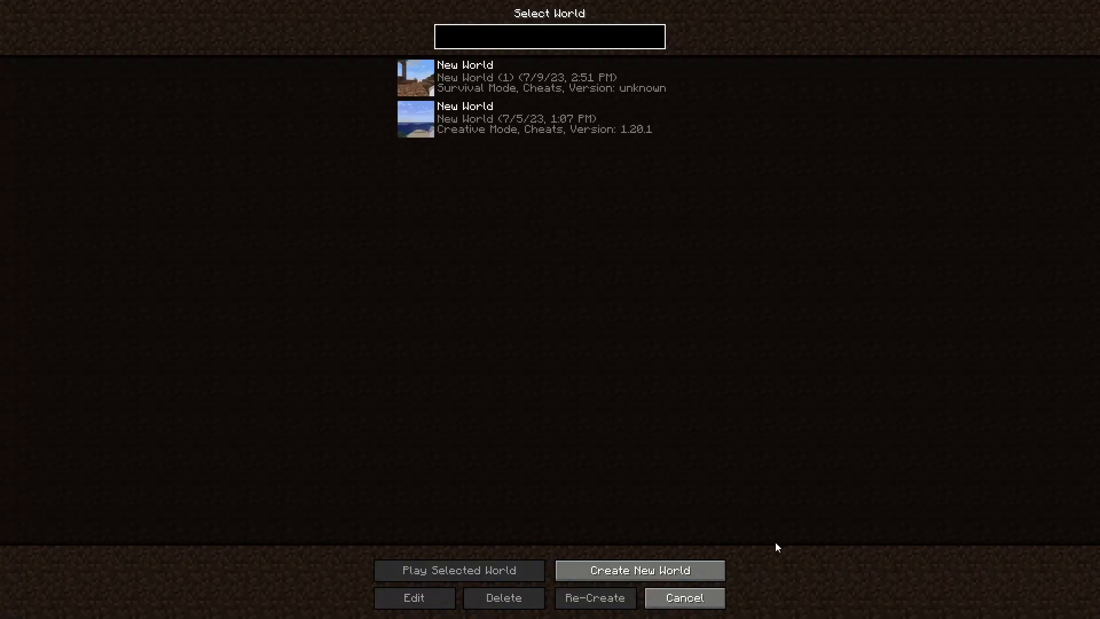
click(638, 569)
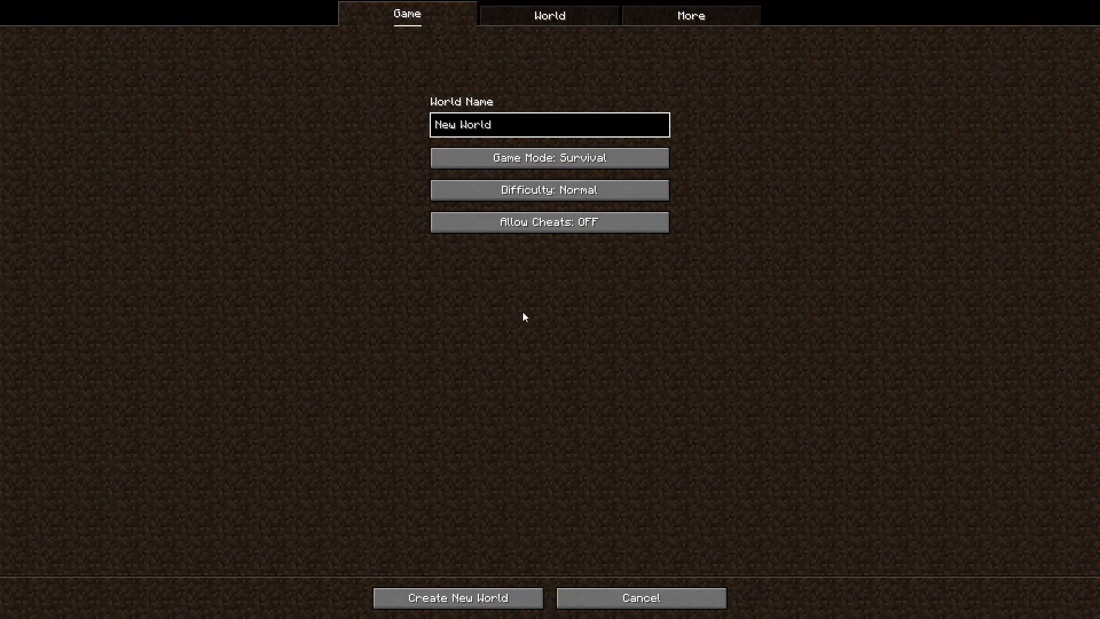
click(549, 157)
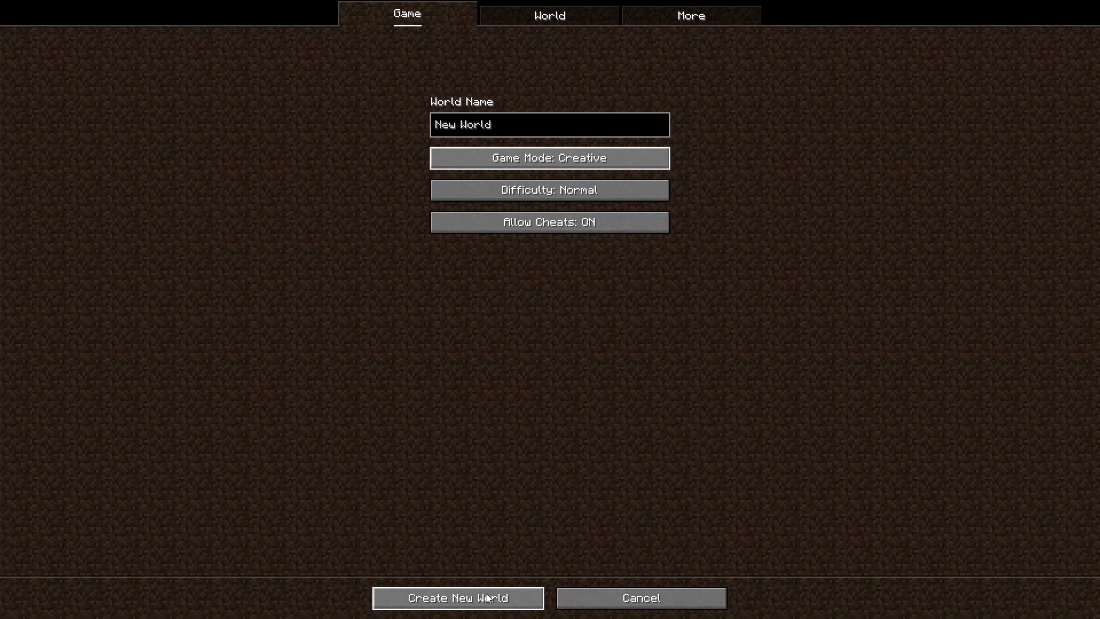
click(457, 598)
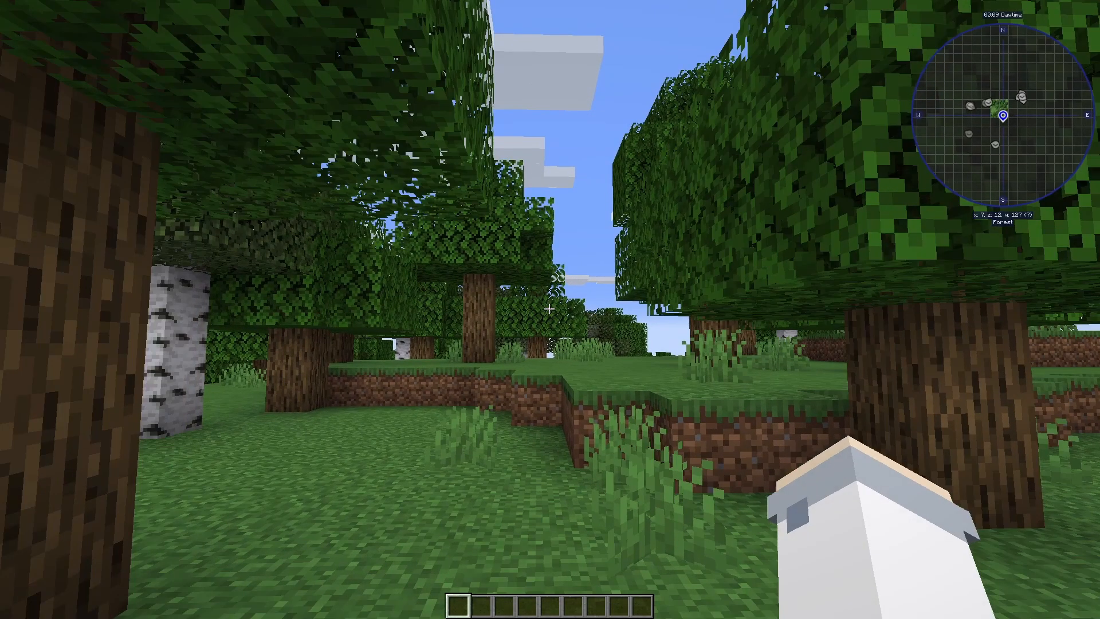
- Browse the creative inventory to the Create item tab, then return to the world with the minimap showing
key(e)
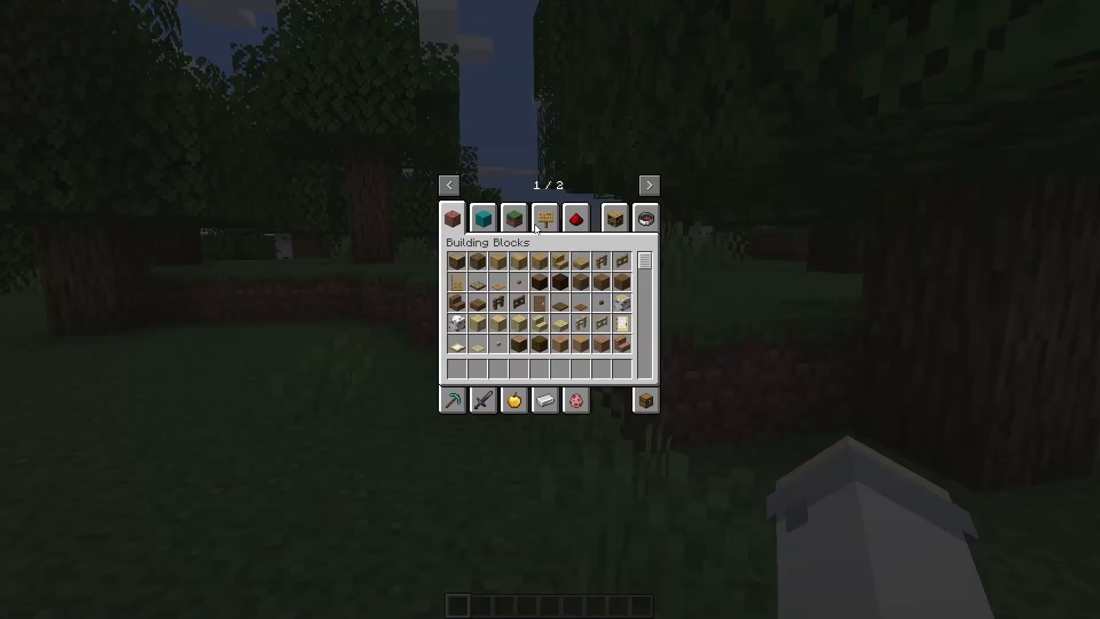
click(648, 184)
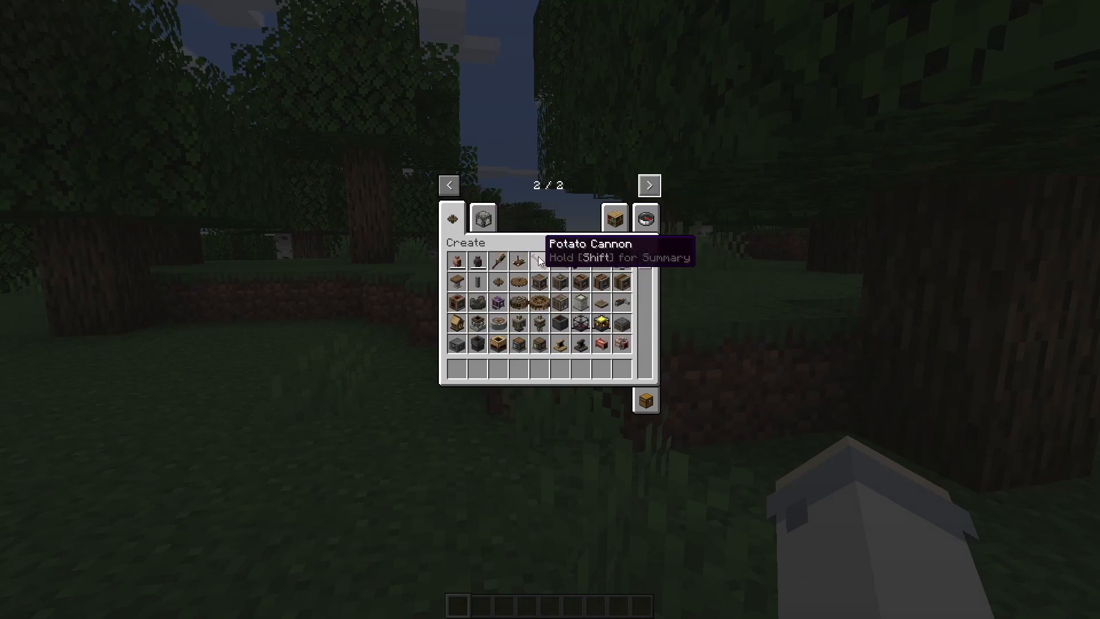
key(Escape)
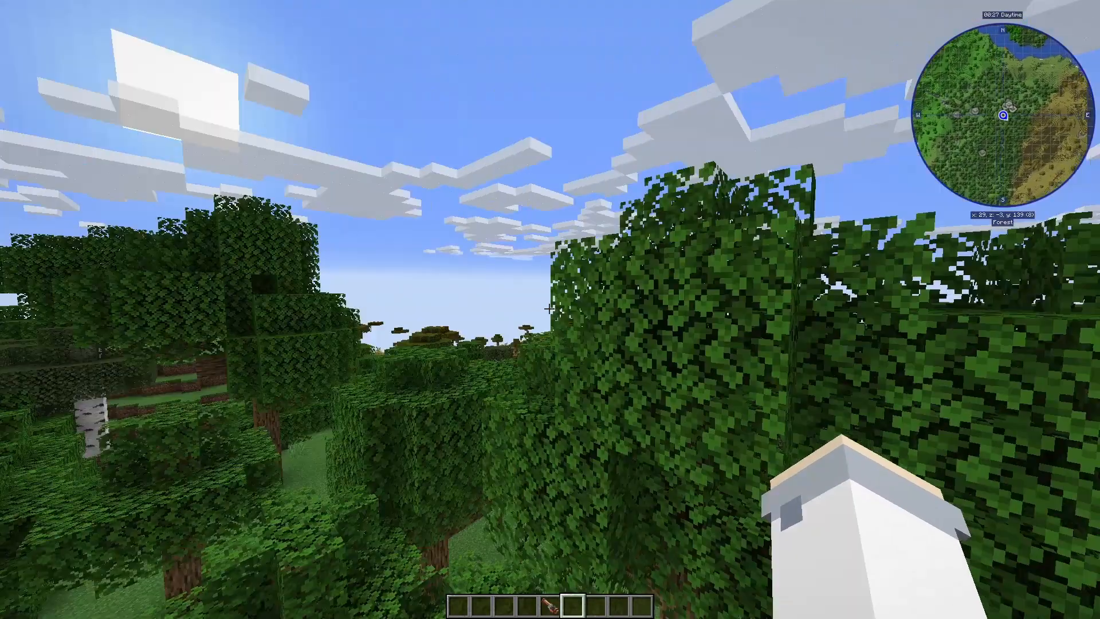
mouse_move(550, 309)
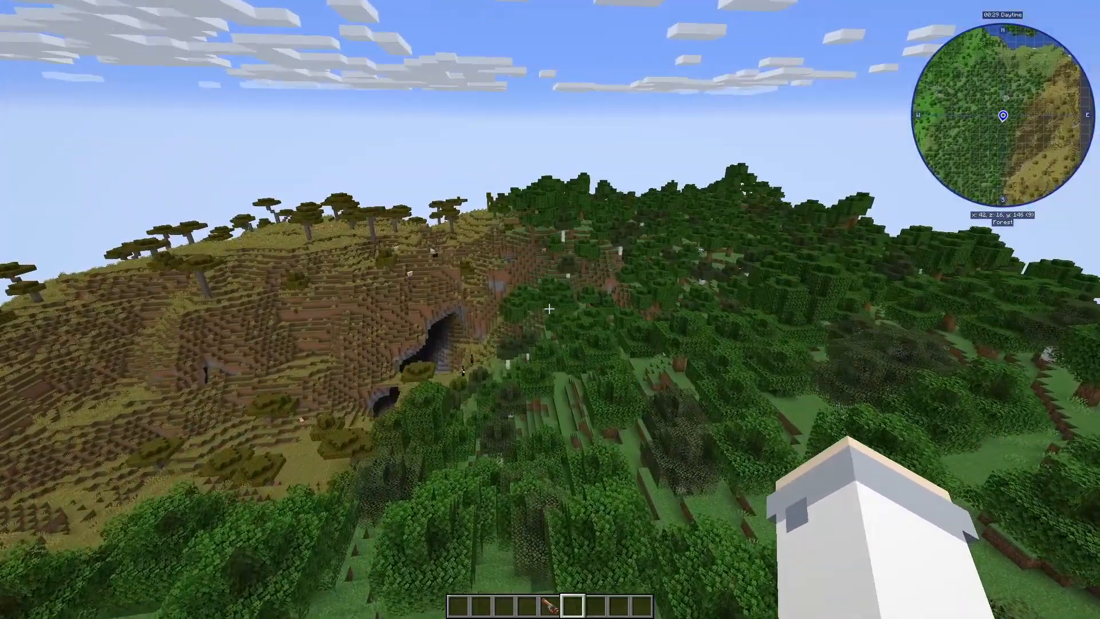
mouse_move(549, 309)
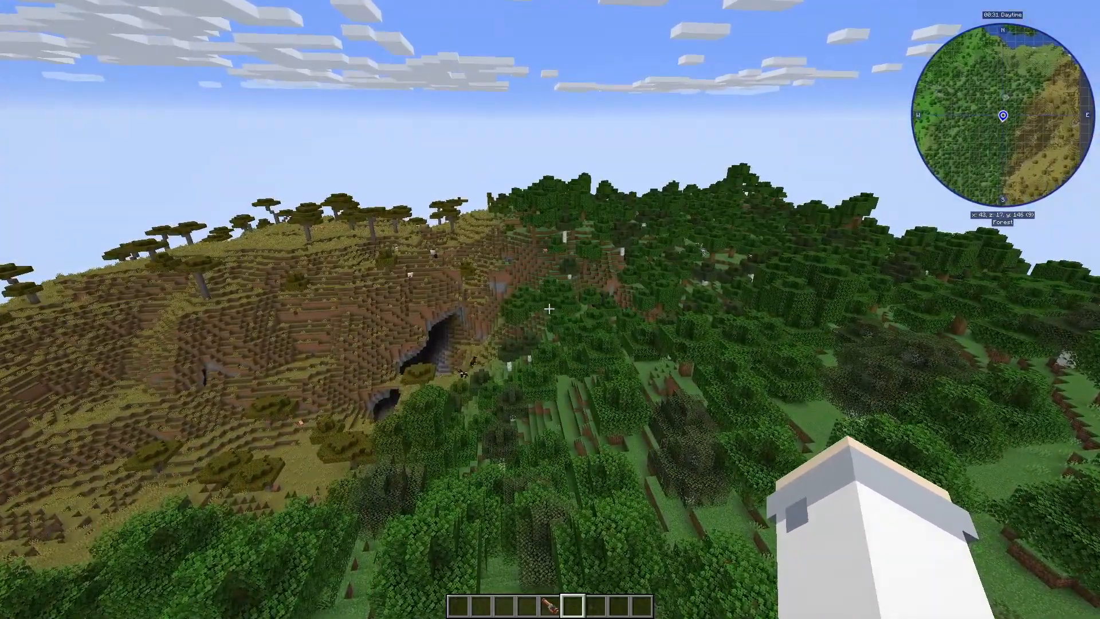